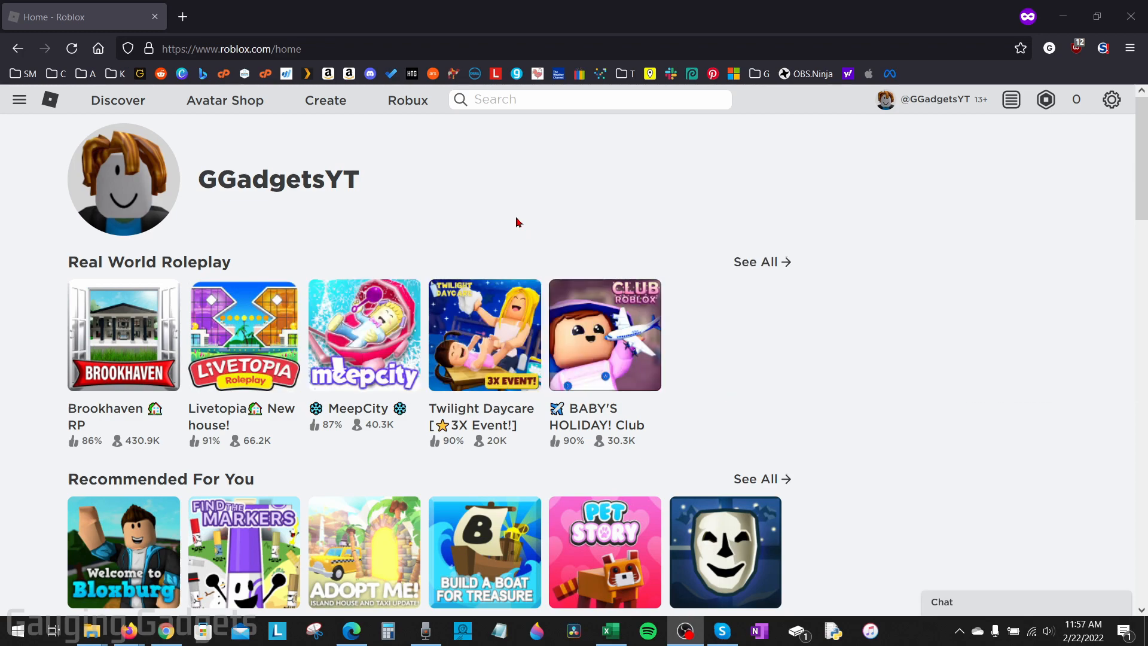
pyautogui.moveTo(516, 216)
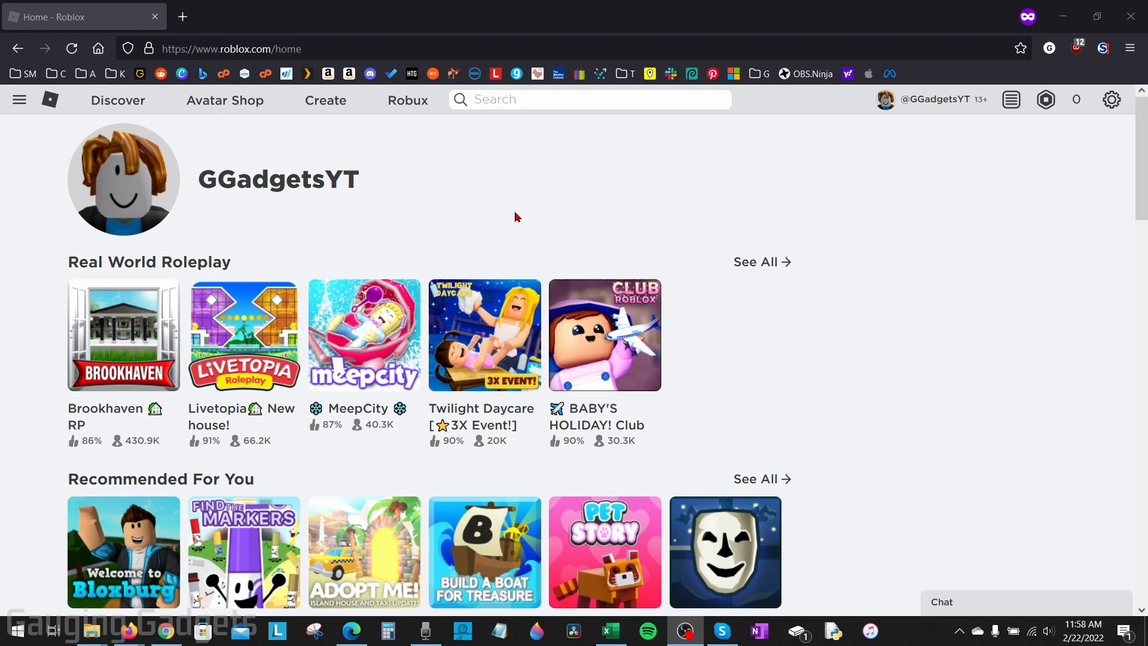
pyautogui.moveTo(722, 250)
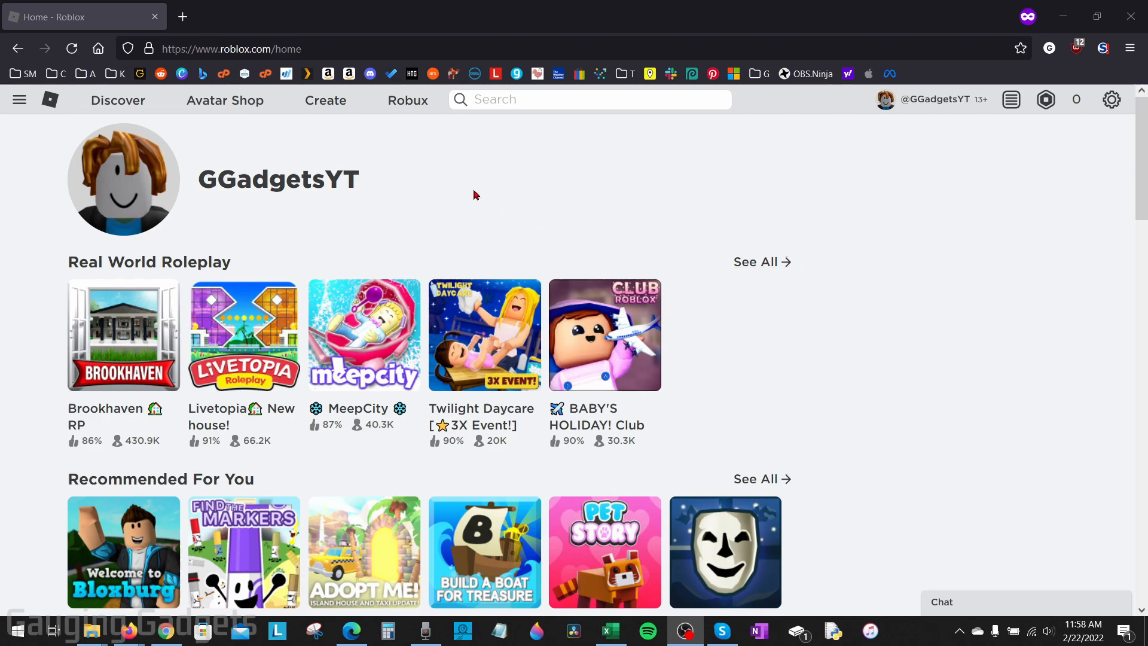
pyautogui.moveTo(289, 174)
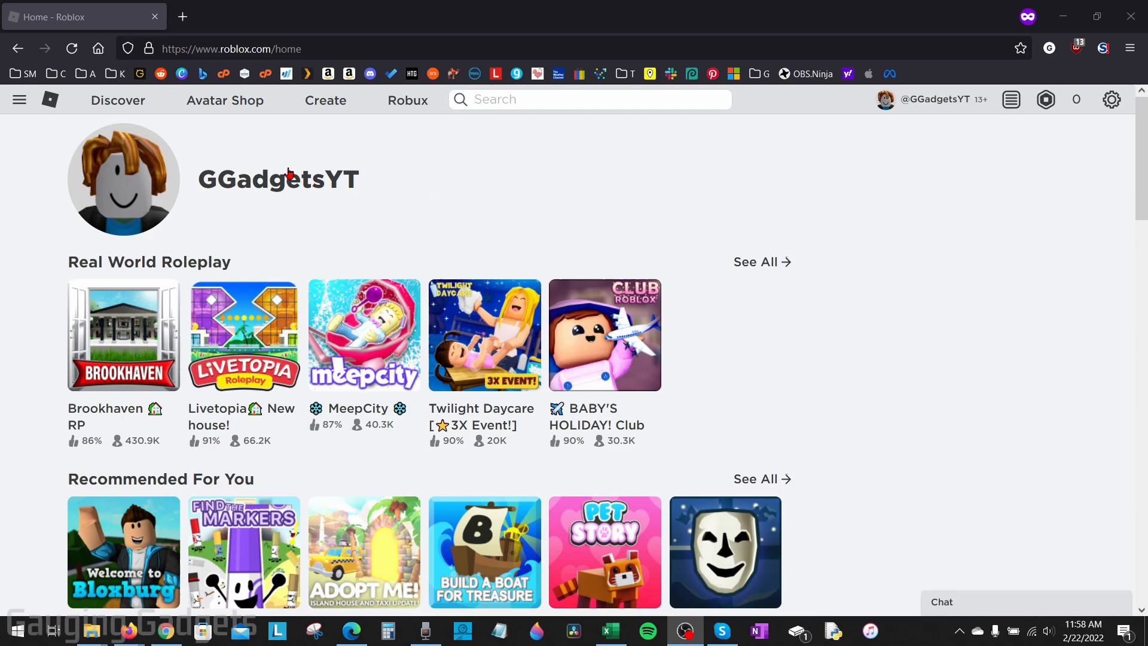
pyautogui.moveTo(450, 191)
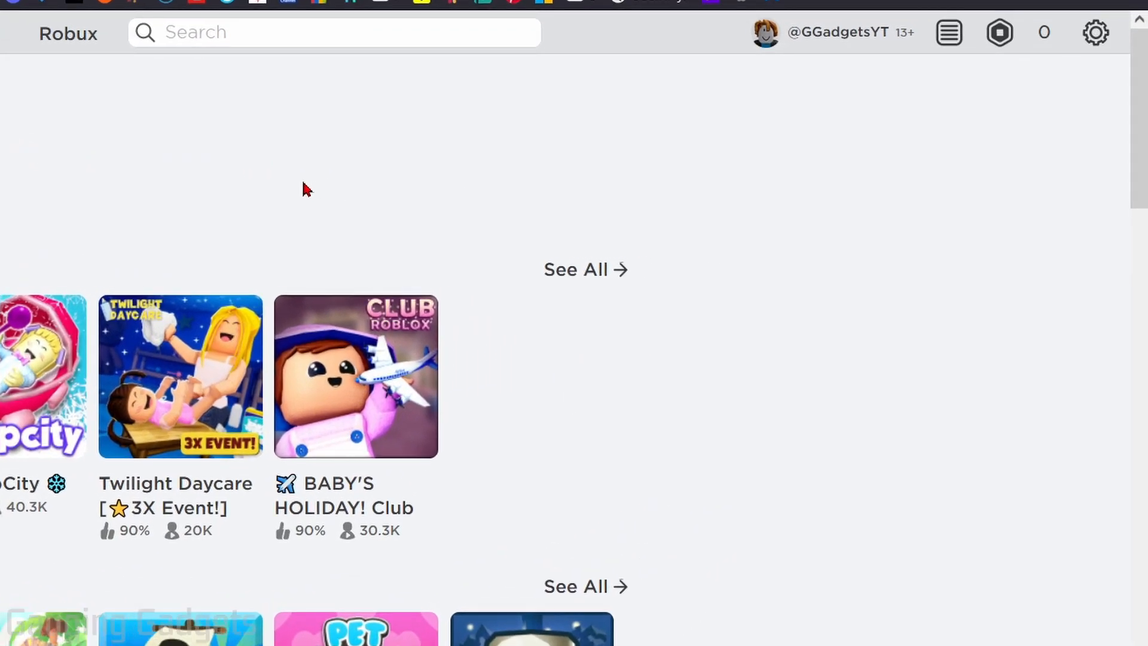
pyautogui.moveTo(1096, 32)
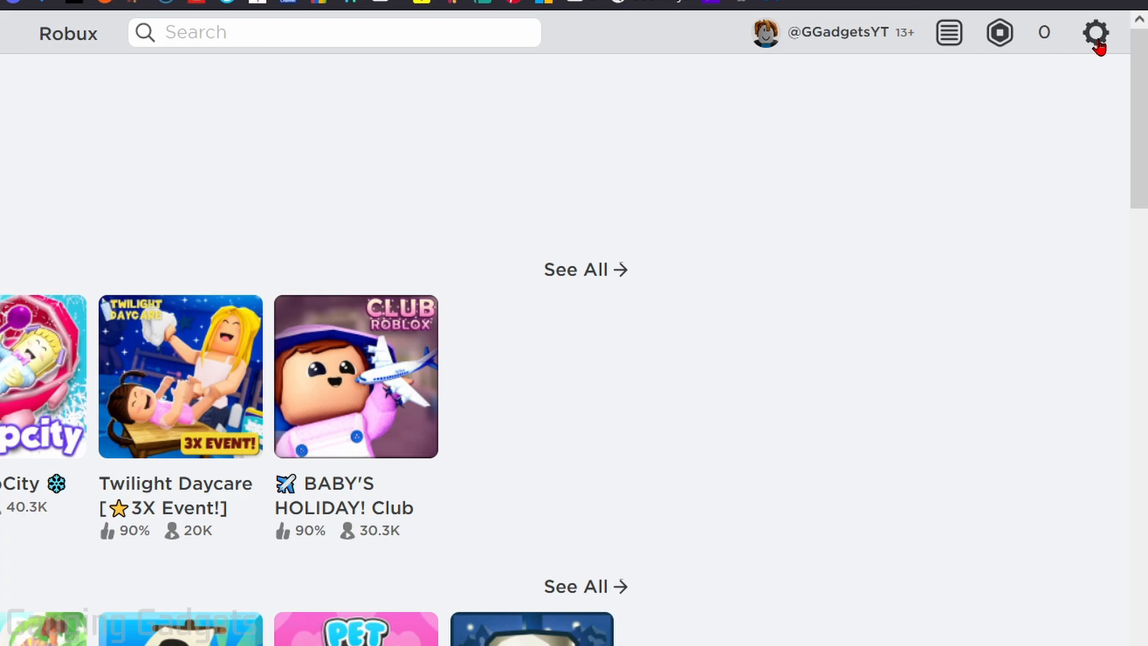
# Step: Go to the My Settings page via the gear icon's Settings entry
pyautogui.click(1095, 34)
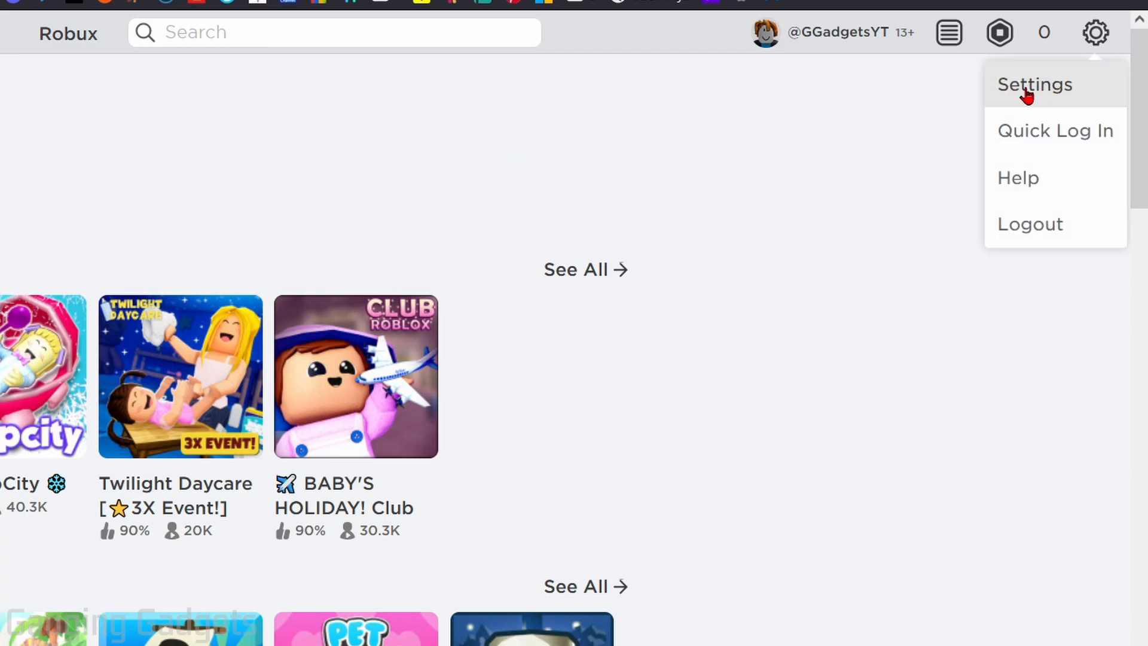
pyautogui.click(1034, 83)
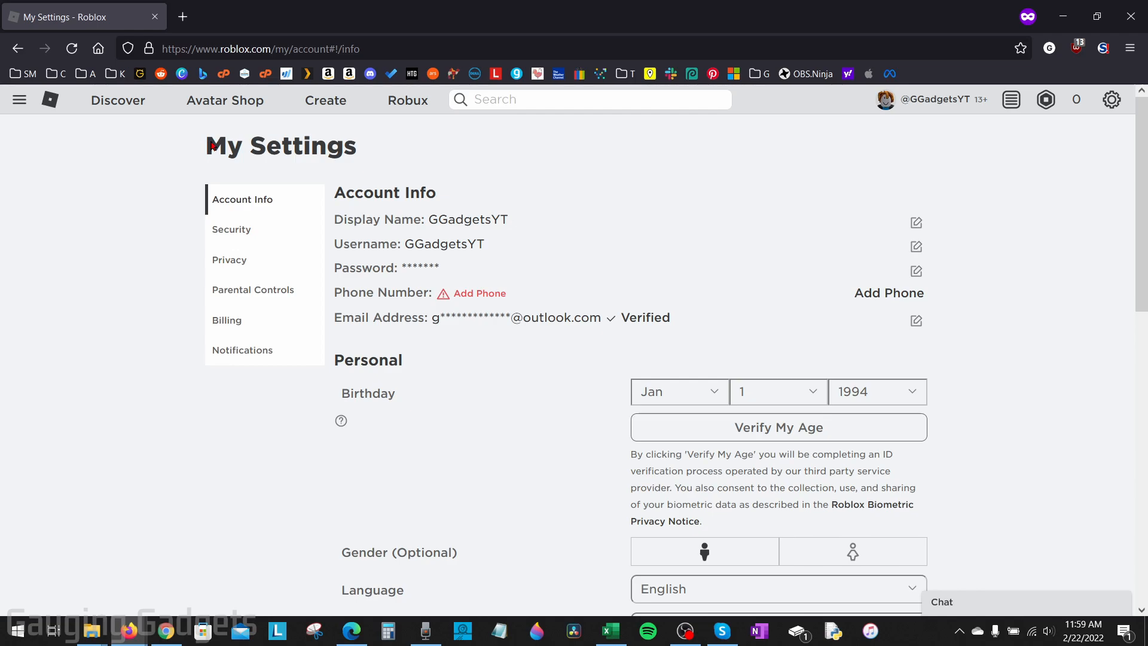
pyautogui.moveTo(425, 186)
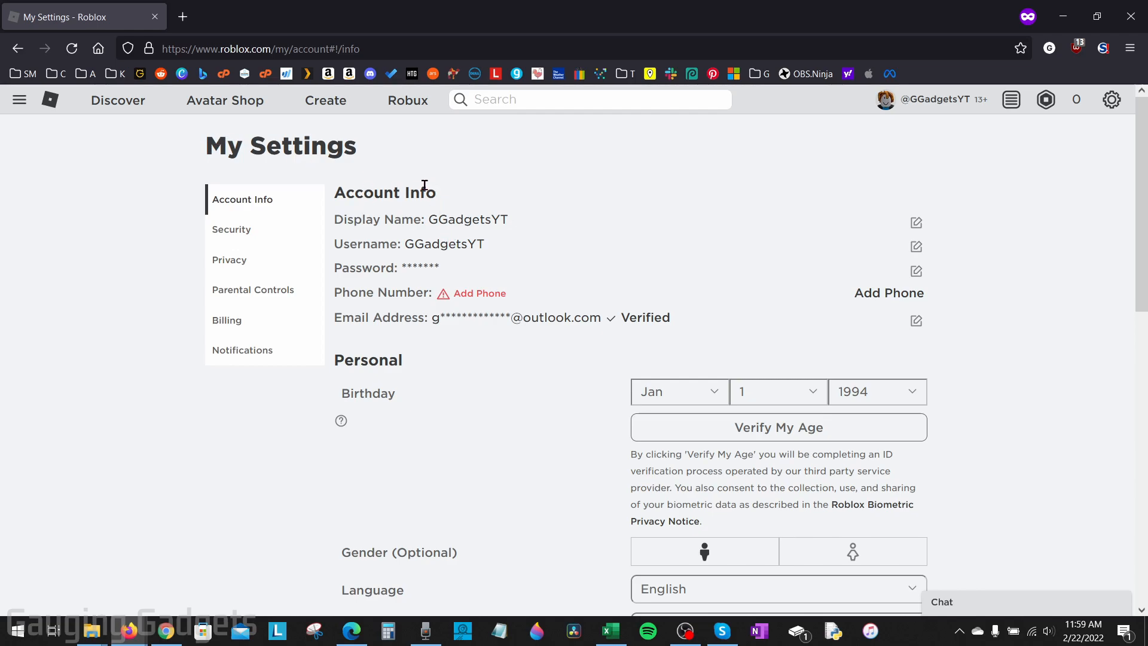
pyautogui.moveTo(432, 318)
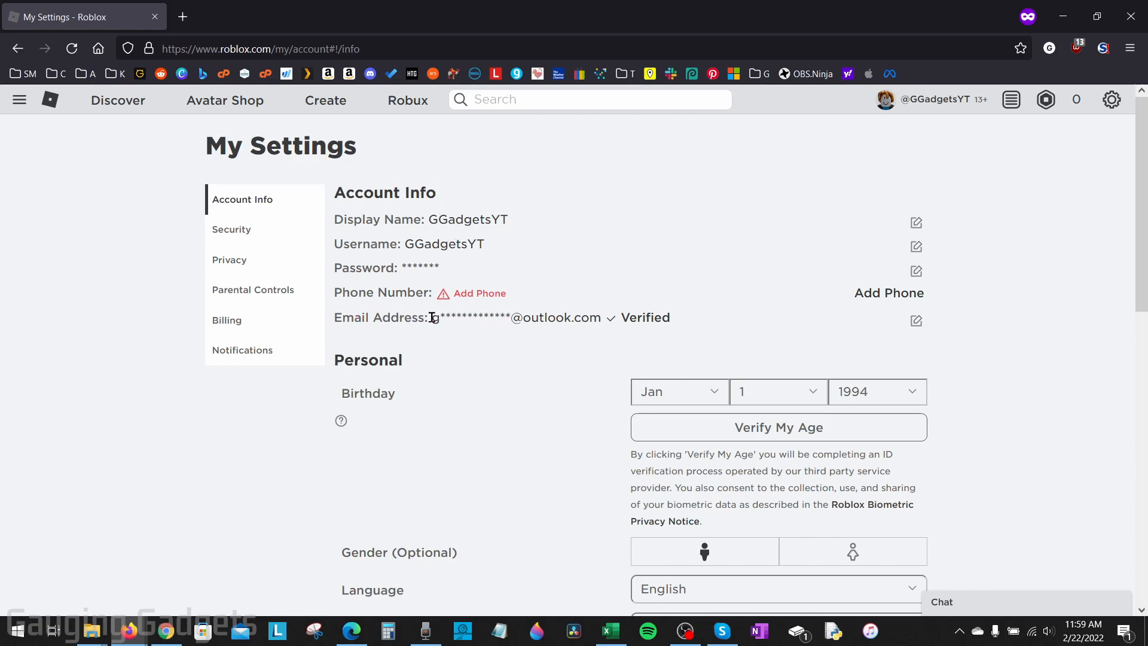
pyautogui.moveTo(745, 309)
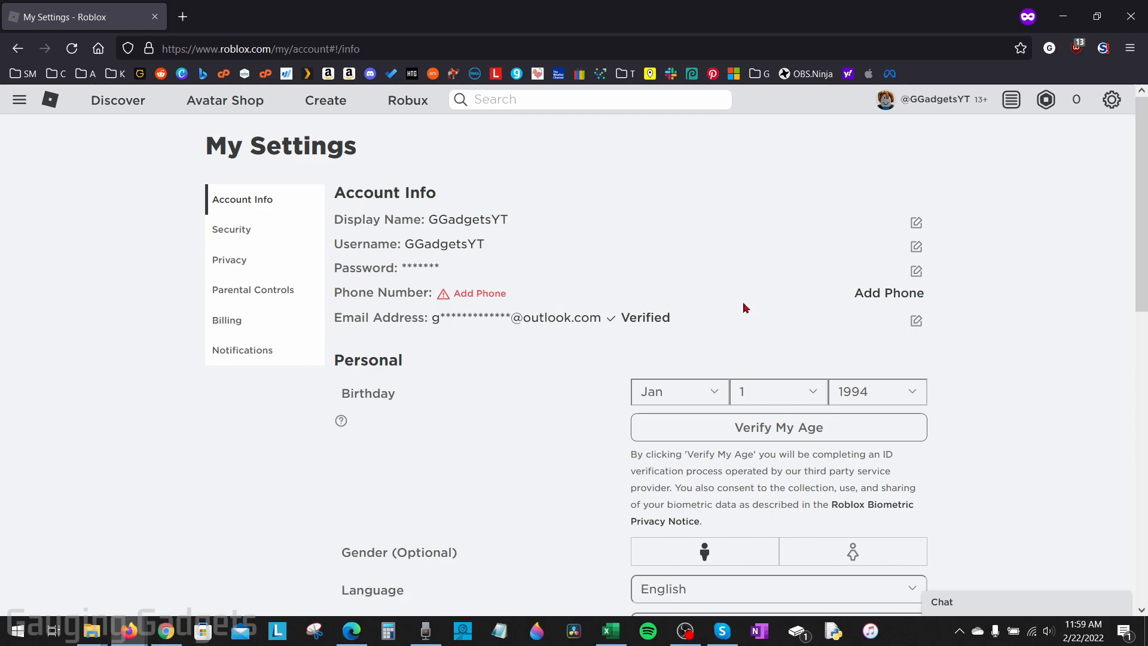
pyautogui.moveTo(735, 311)
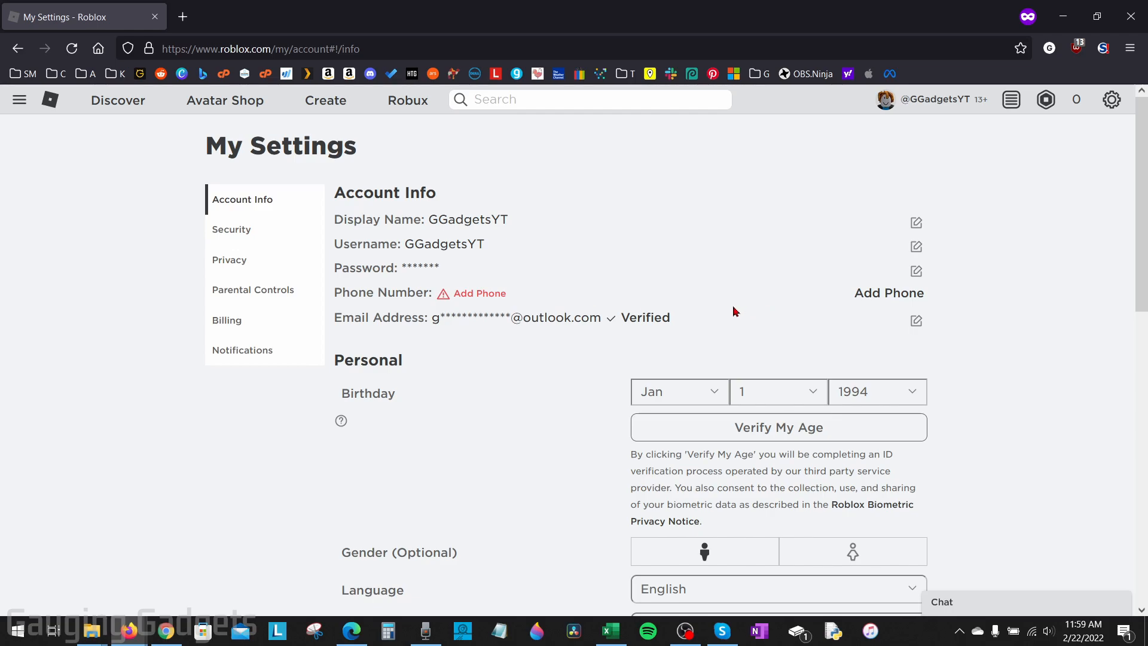
pyautogui.moveTo(915, 322)
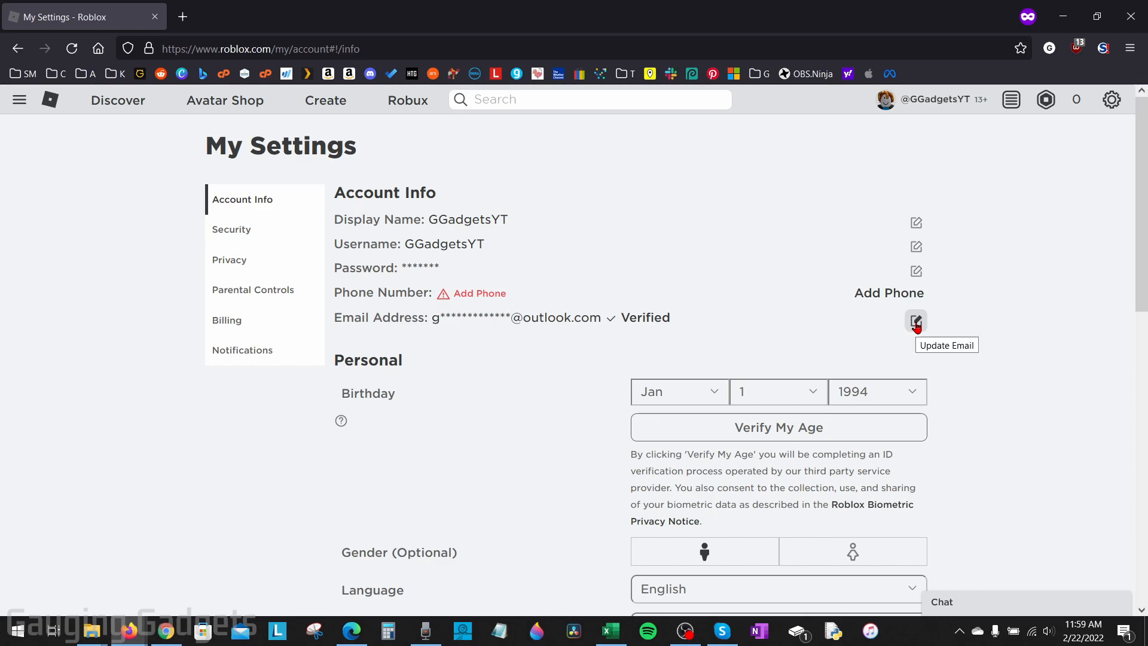
pyautogui.click(916, 322)
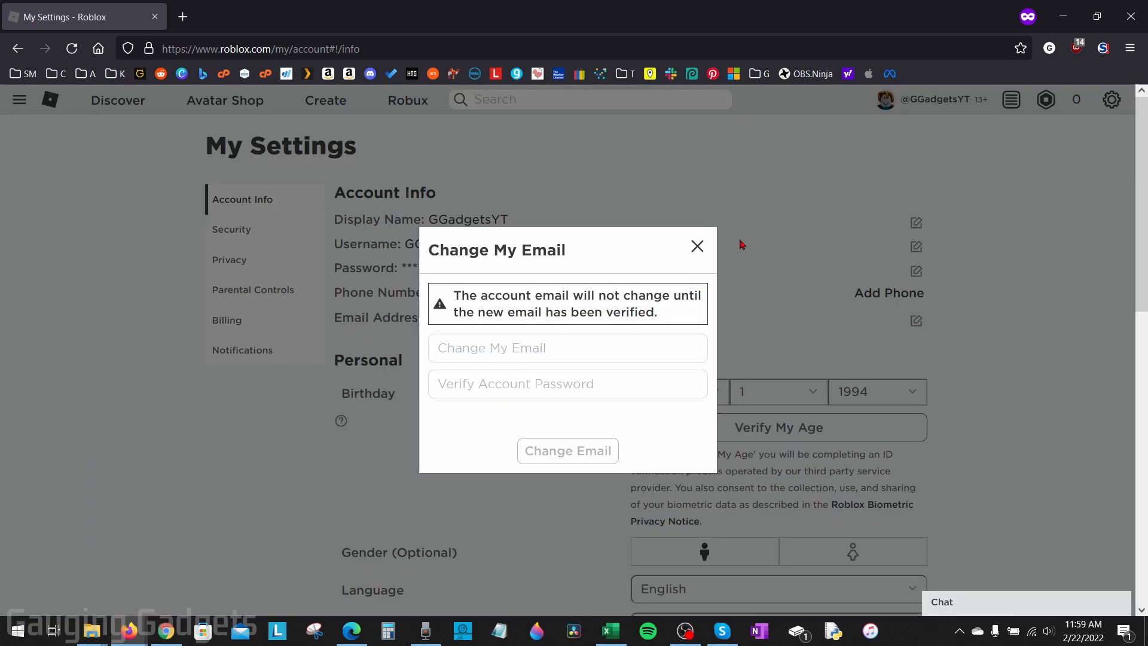
pyautogui.click(697, 246)
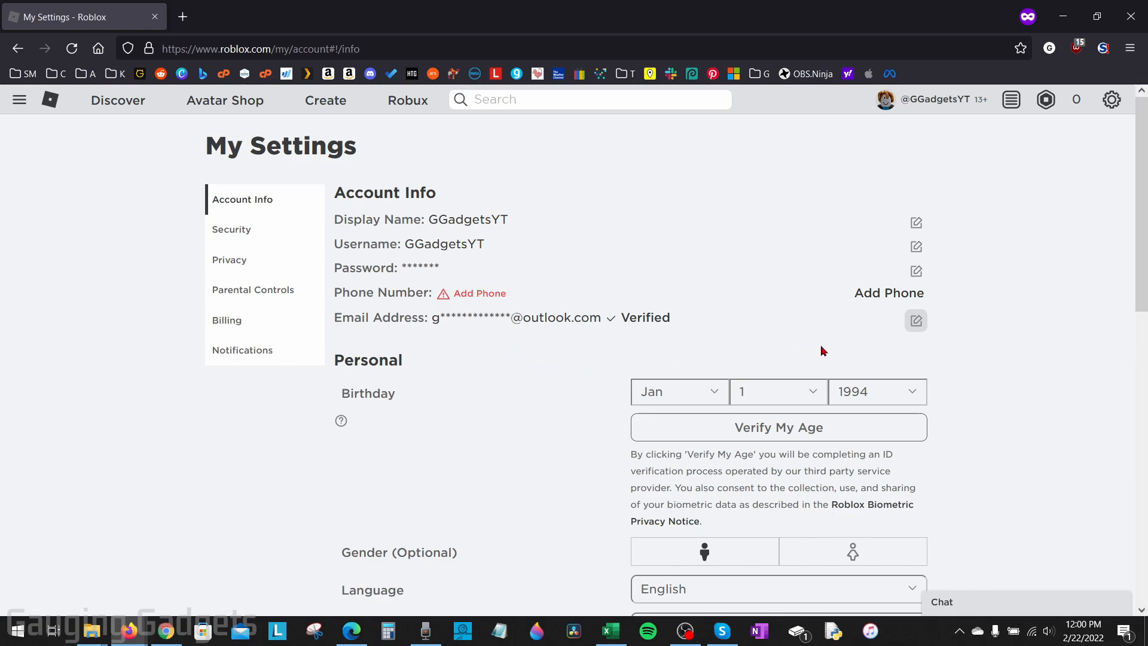
pyautogui.moveTo(578, 361)
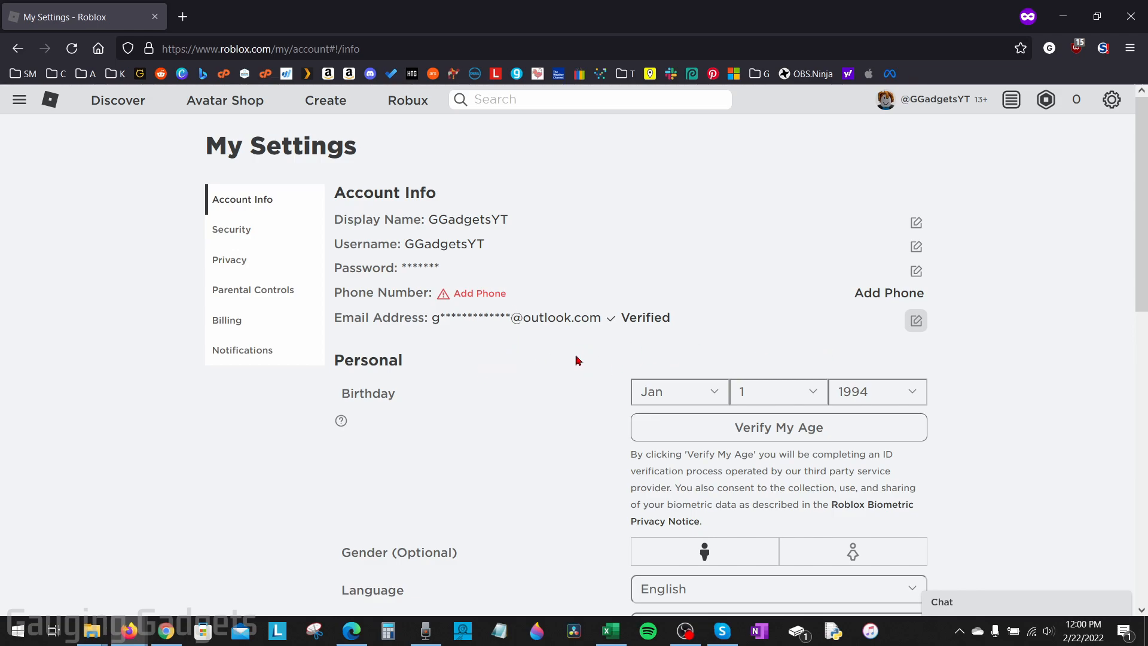
# Step: Change the birth year to 2014 and confirm the irreversible under-13 change
pyautogui.click(877, 391)
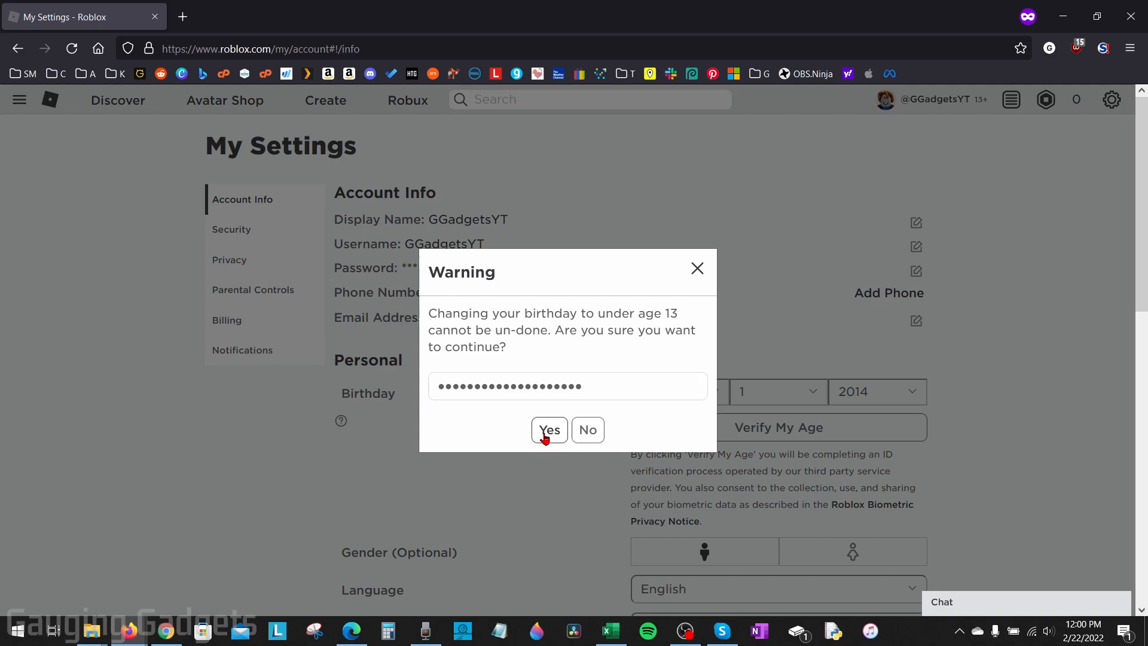
pyautogui.click(549, 429)
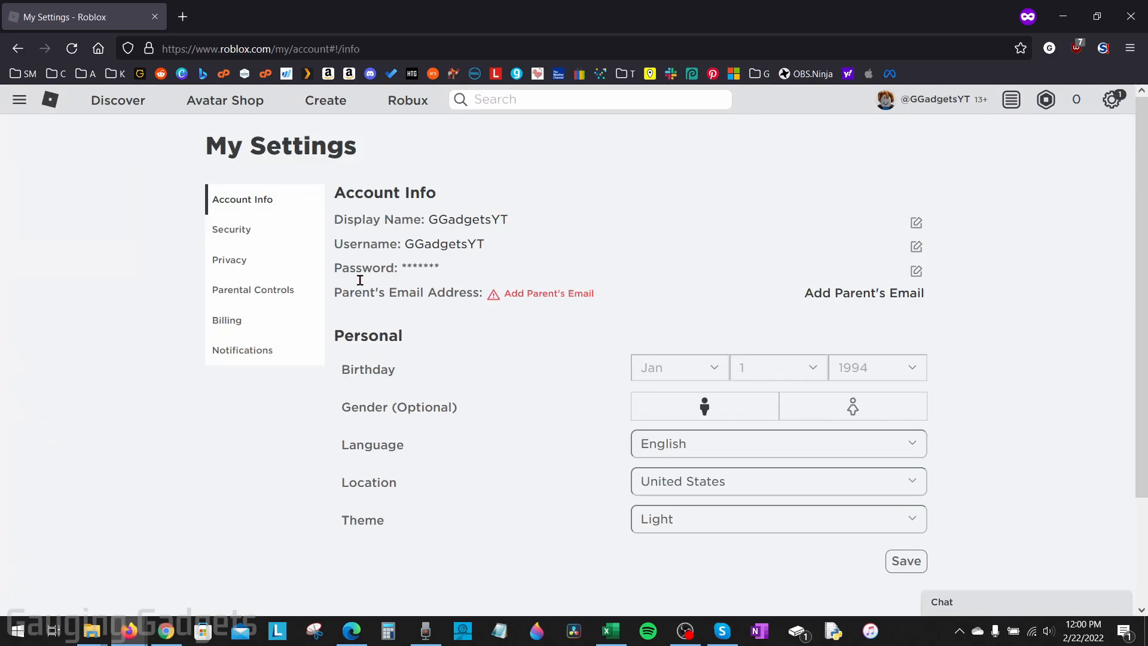